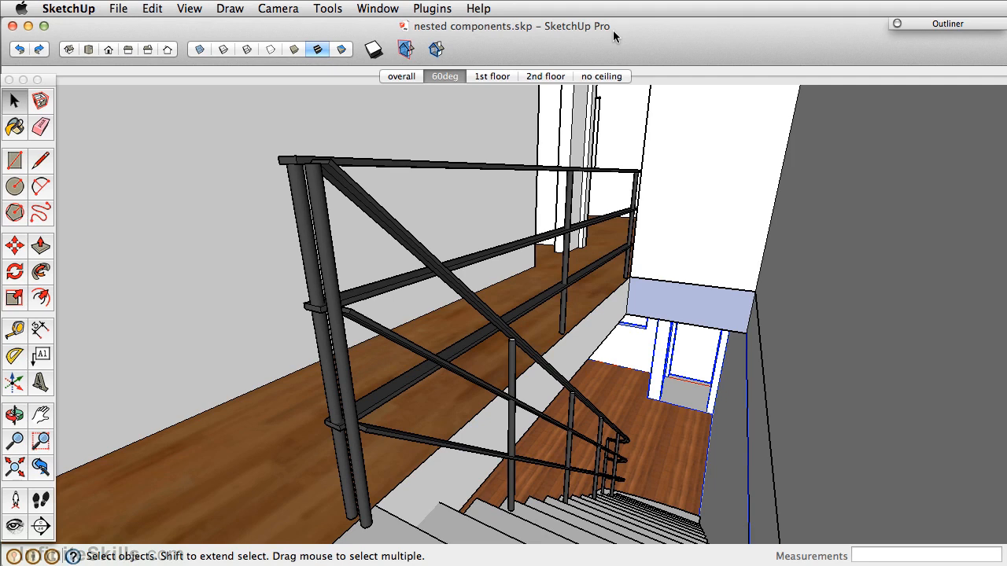
mouse_move(946, 47)
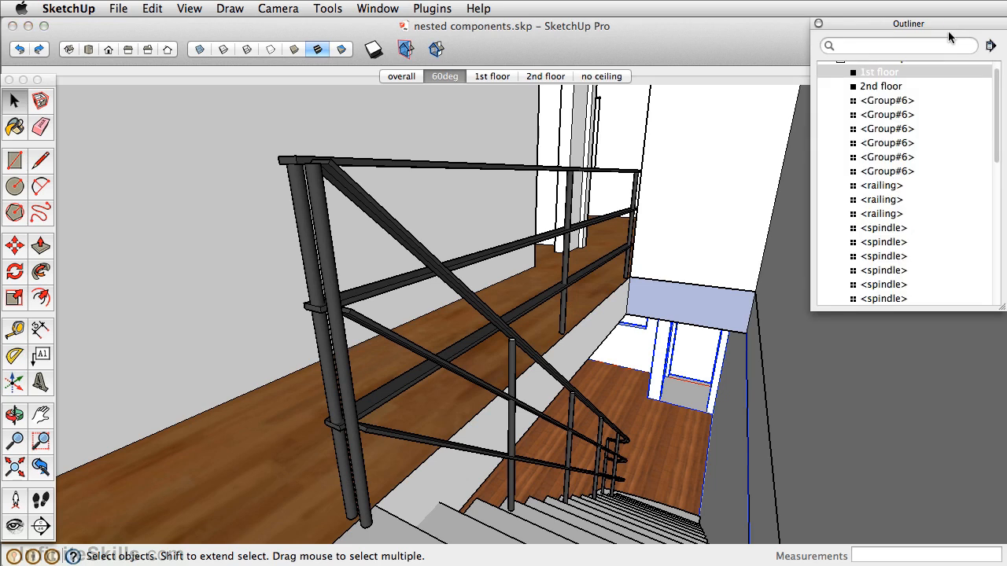
Highlight the 1st floor, 2nd floor, two Group#6 rail pieces and a spindle from the Outliner
click(881, 84)
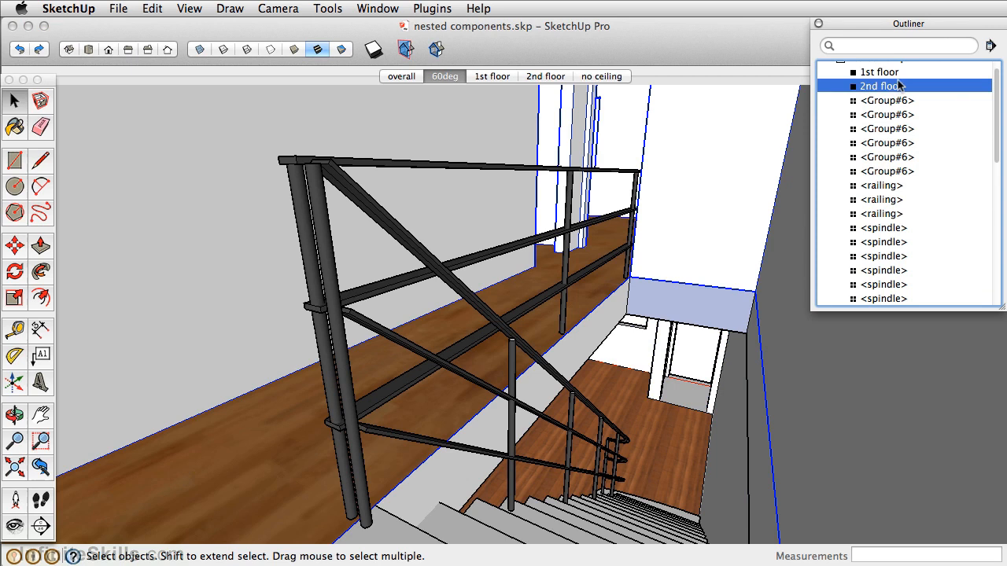
click(888, 101)
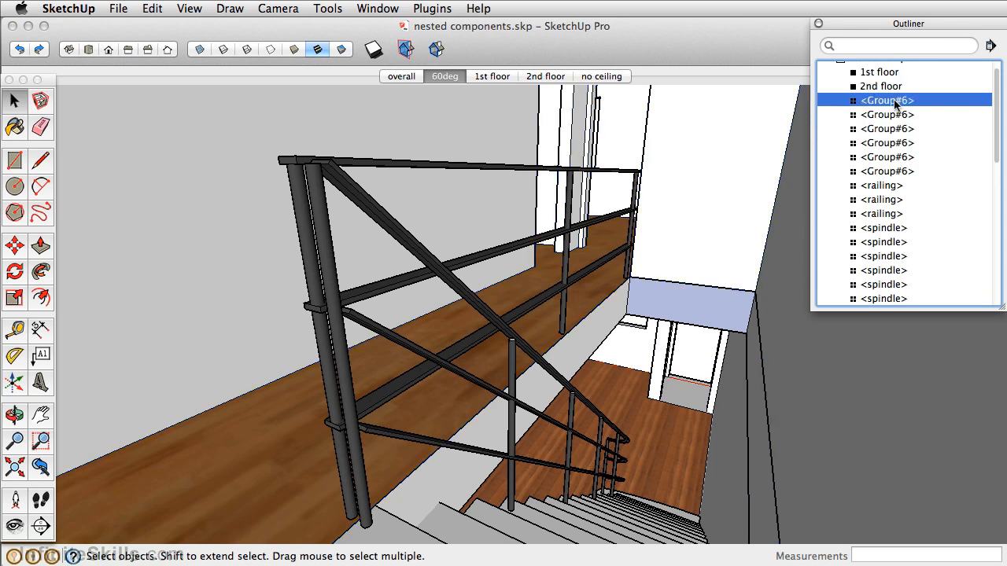
click(887, 157)
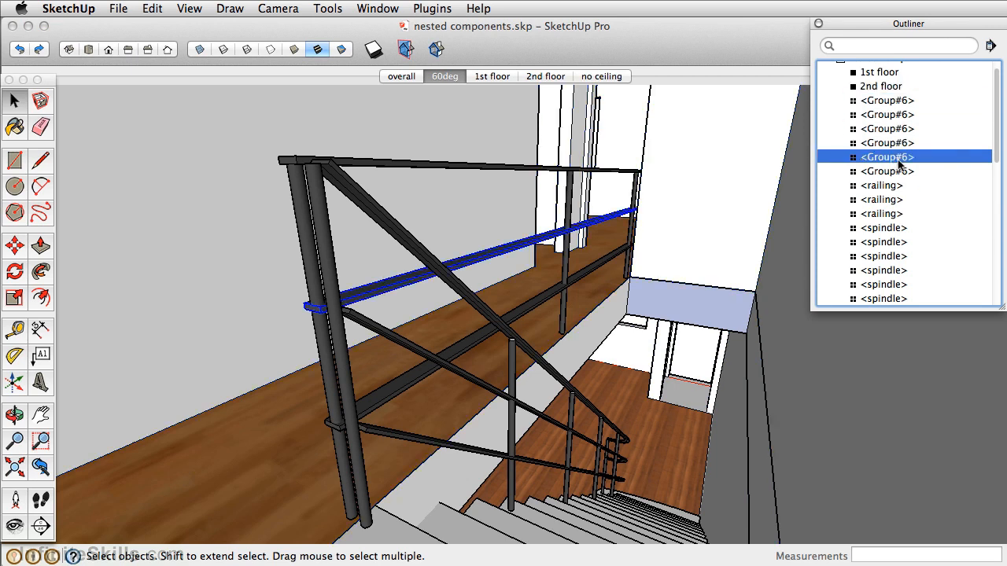
click(883, 227)
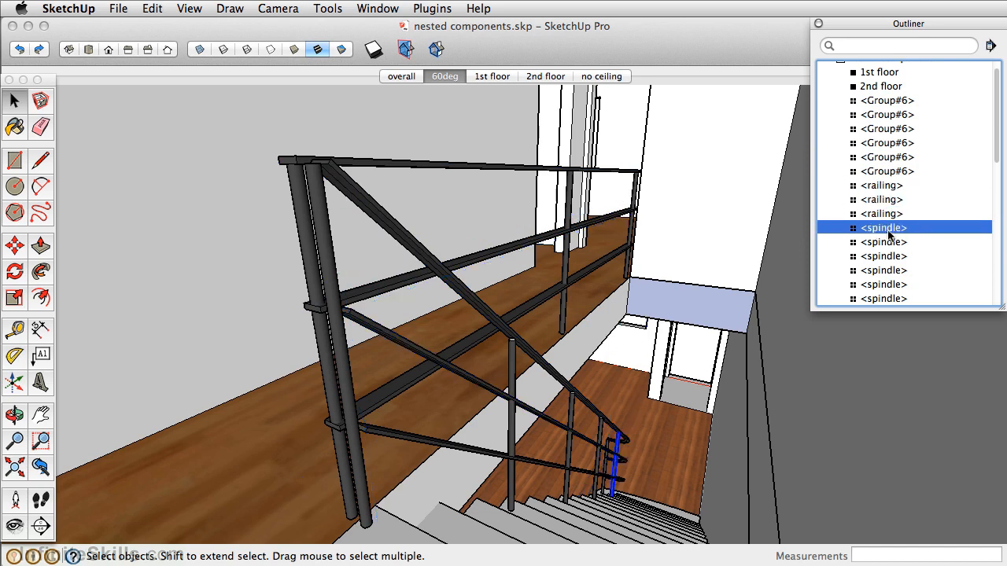
click(882, 299)
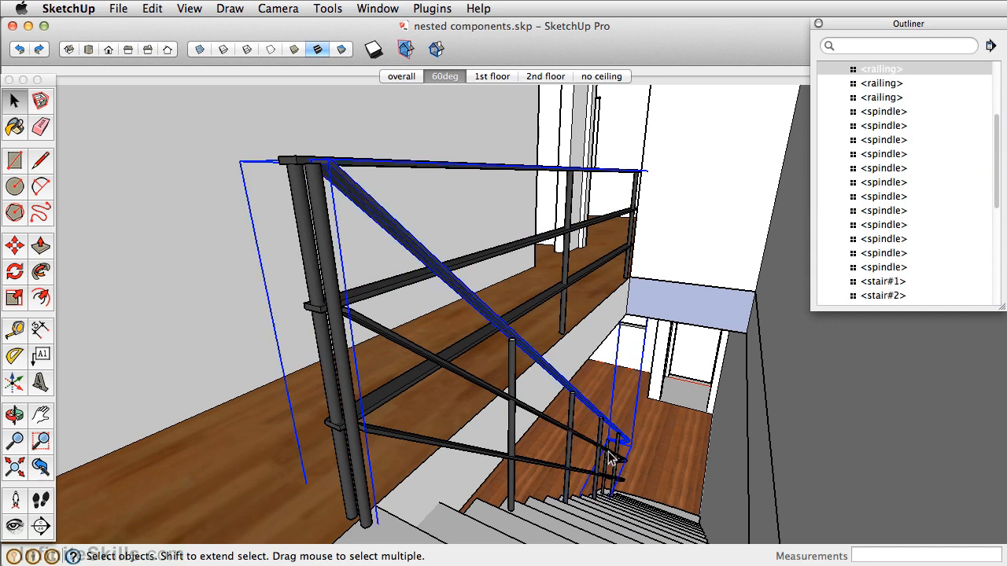
mouse_move(557, 189)
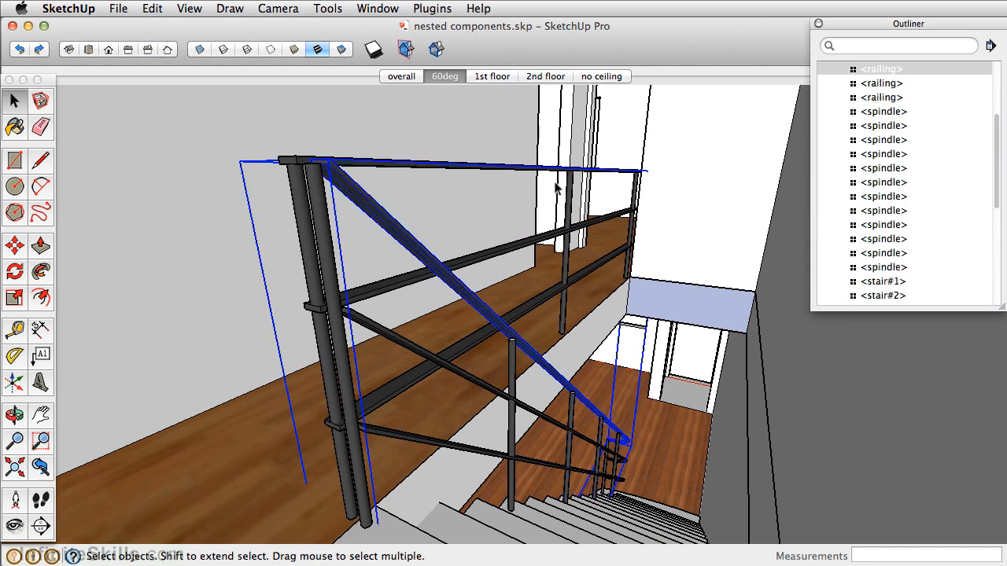
mouse_move(563, 491)
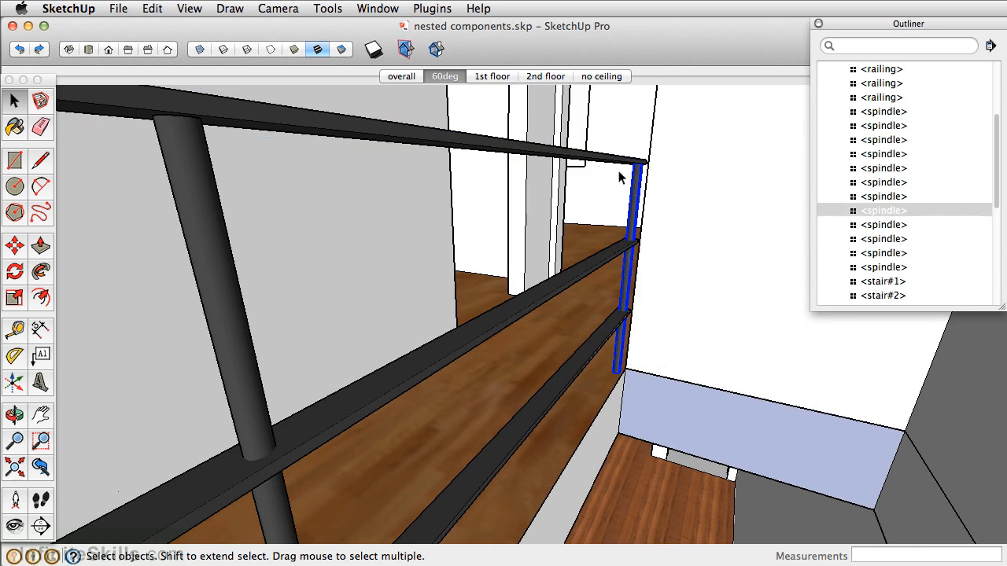
Add a spindle to the landing railing selection
click(612, 337)
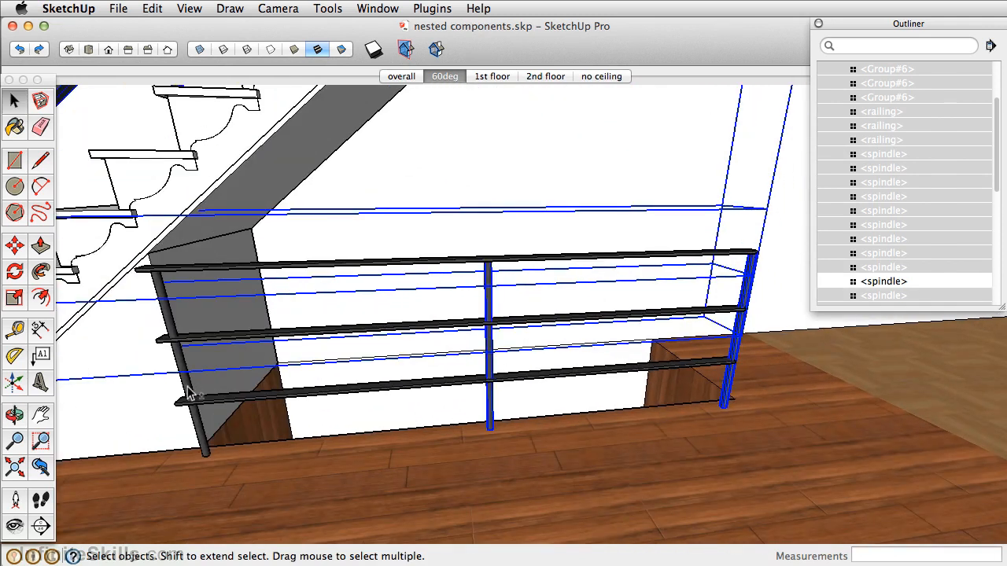
Add the top rail and make the selected landing railing pieces one group
click(236, 268)
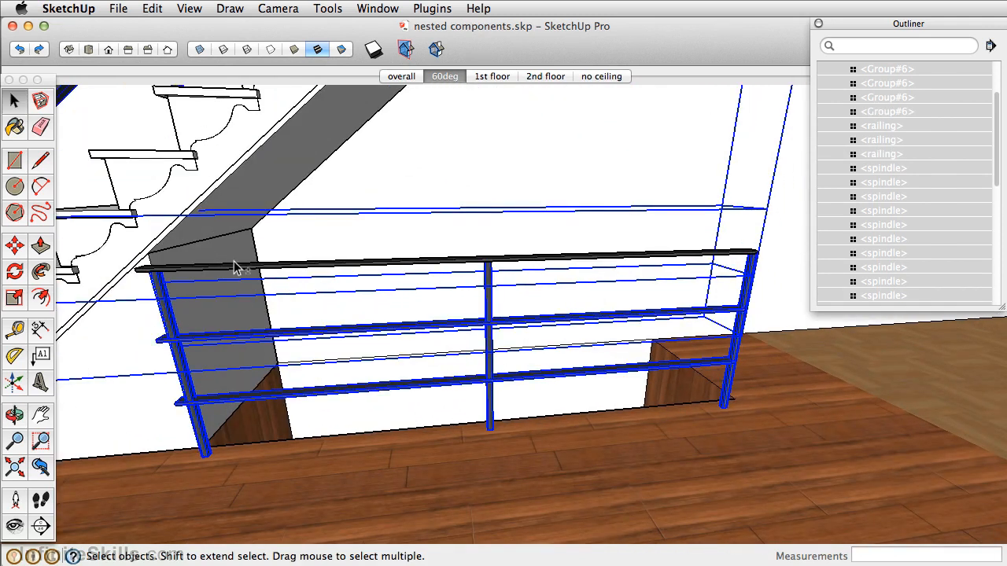
right_click(236, 266)
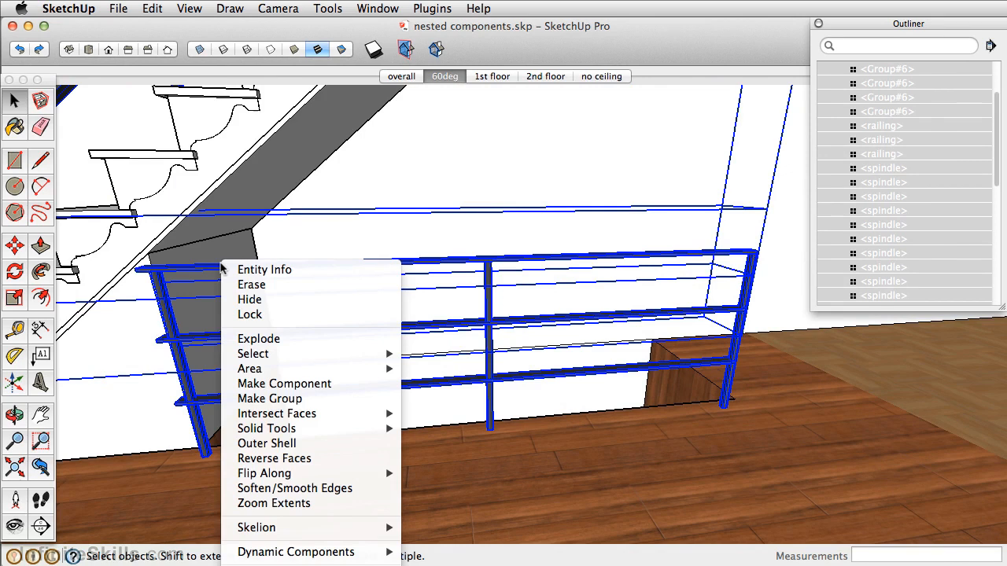
mouse_move(269, 399)
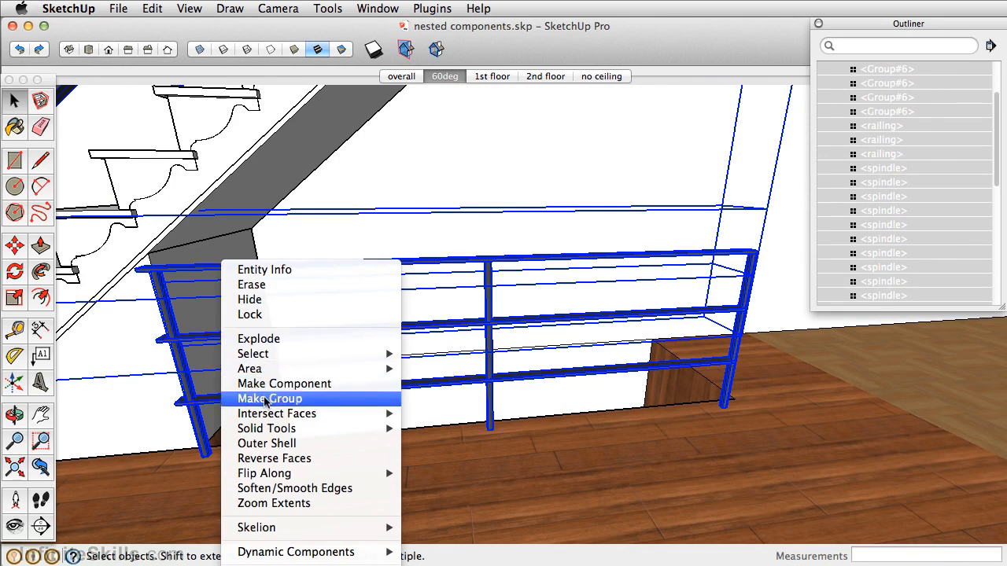
click(271, 398)
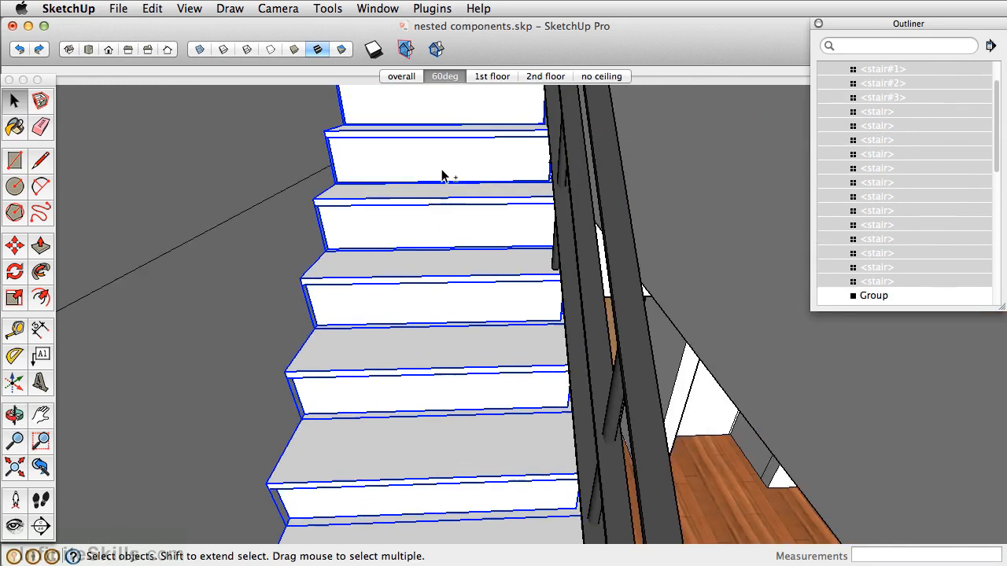
Group the drag-selected stair steps, then pick the railings group in the Outliner
drag(440, 175, 417, 390)
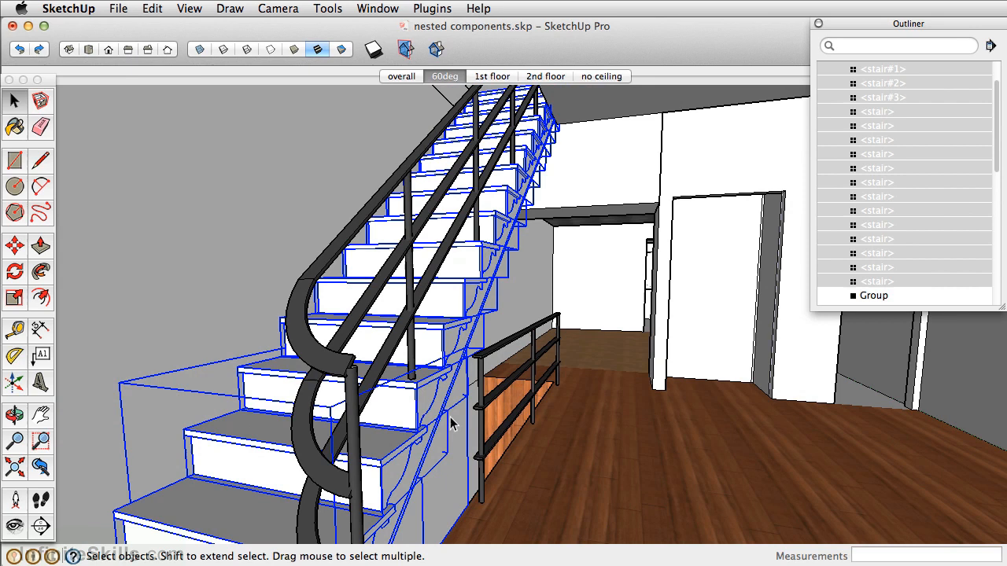
right_click(453, 422)
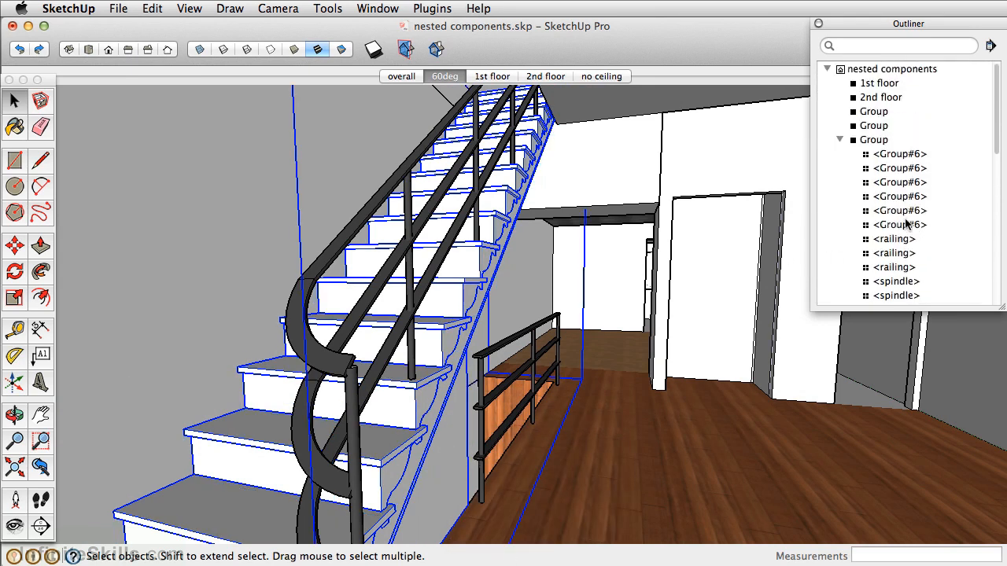
click(841, 138)
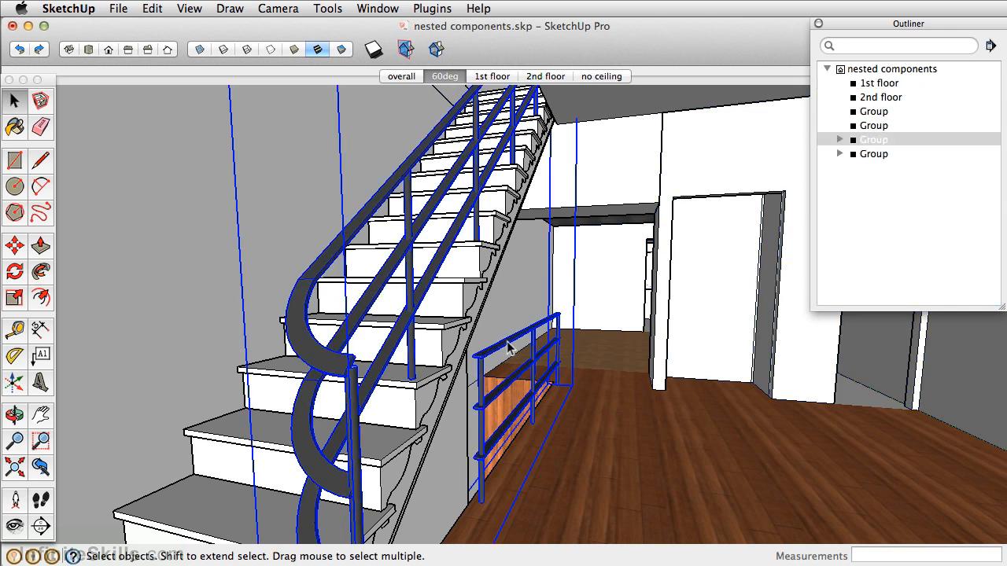
Group the railings and stairs groups into a new parent and rename it 'staircase'
click(503, 354)
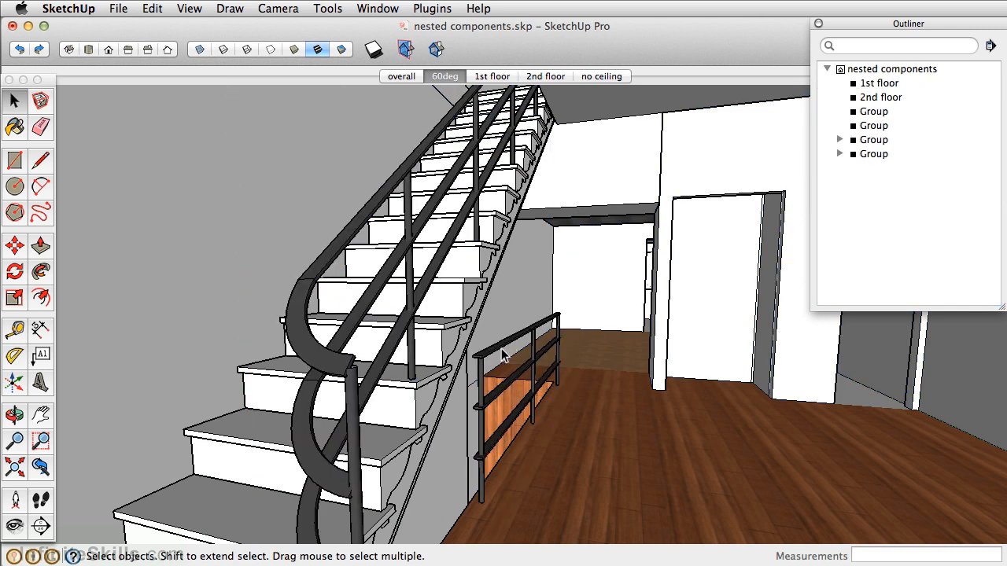
click(873, 154)
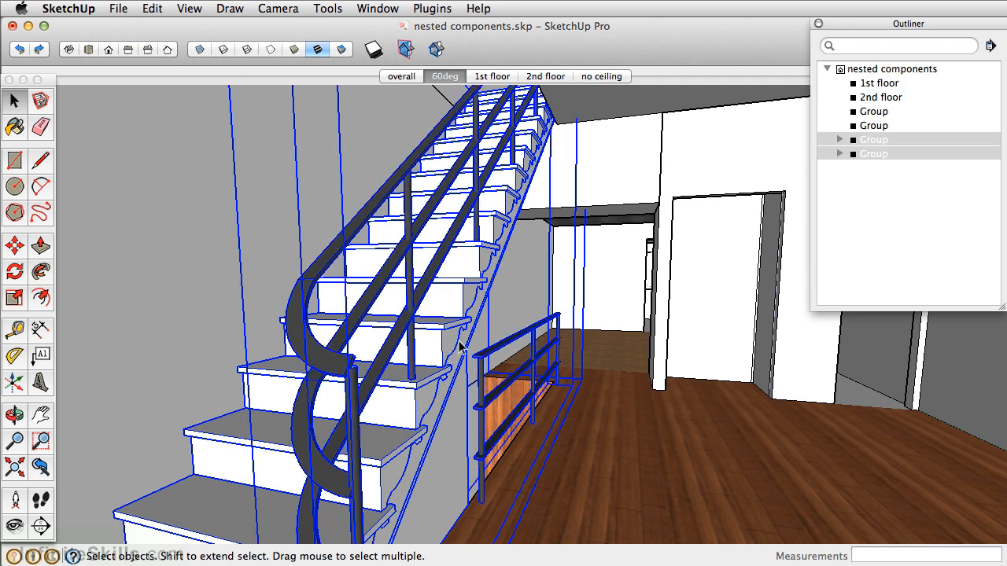
click(840, 139)
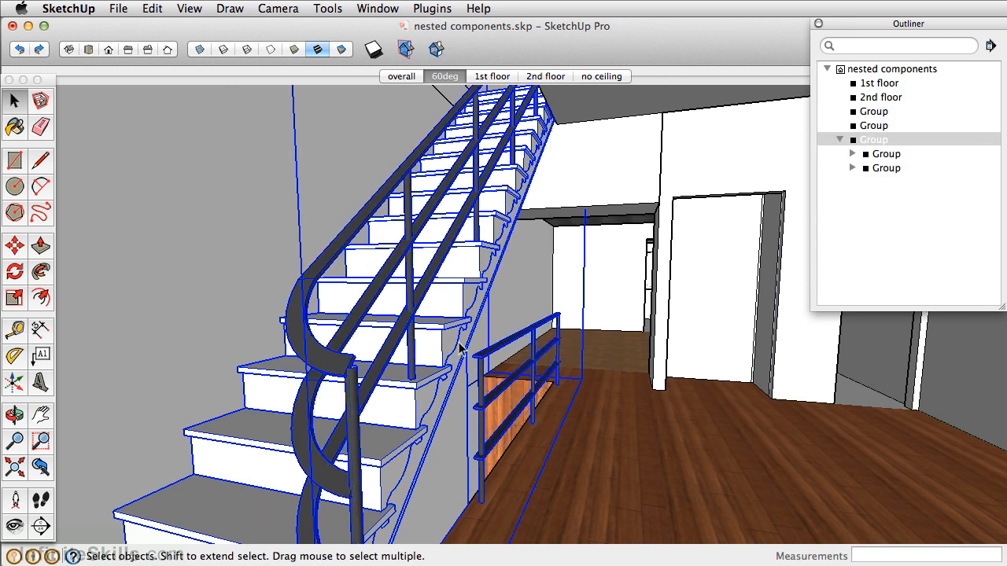
right_click(873, 138)
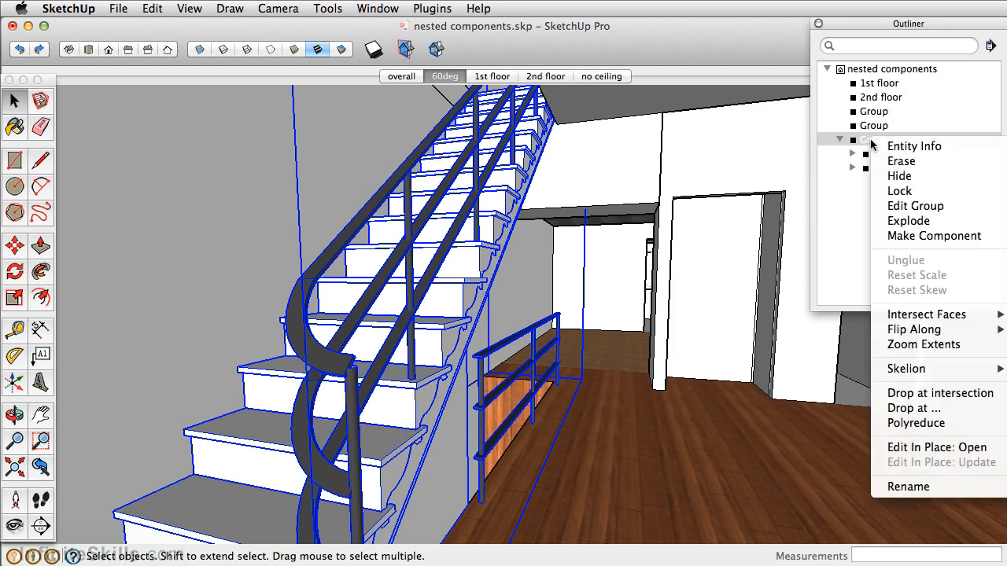
mouse_move(904, 479)
text(sta)
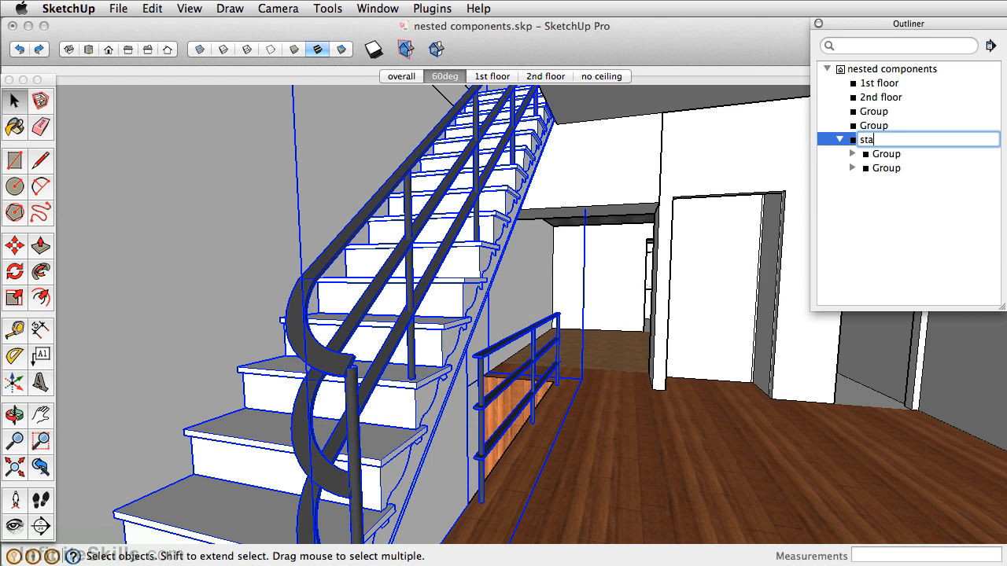
text(ircase)
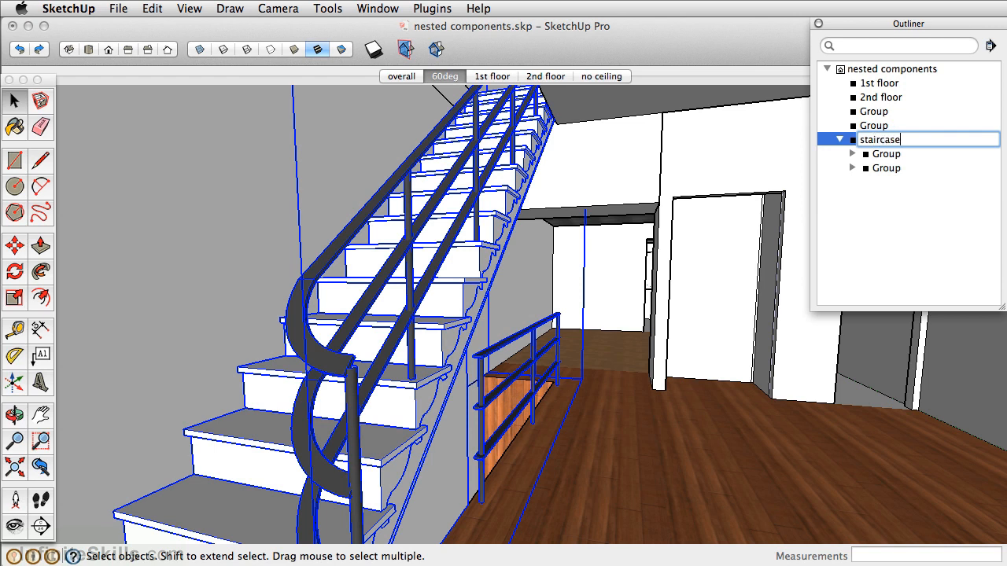
Rename the two subgroups inside staircase to 'railings' and 'stairs'
right_click(884, 154)
text(railings)
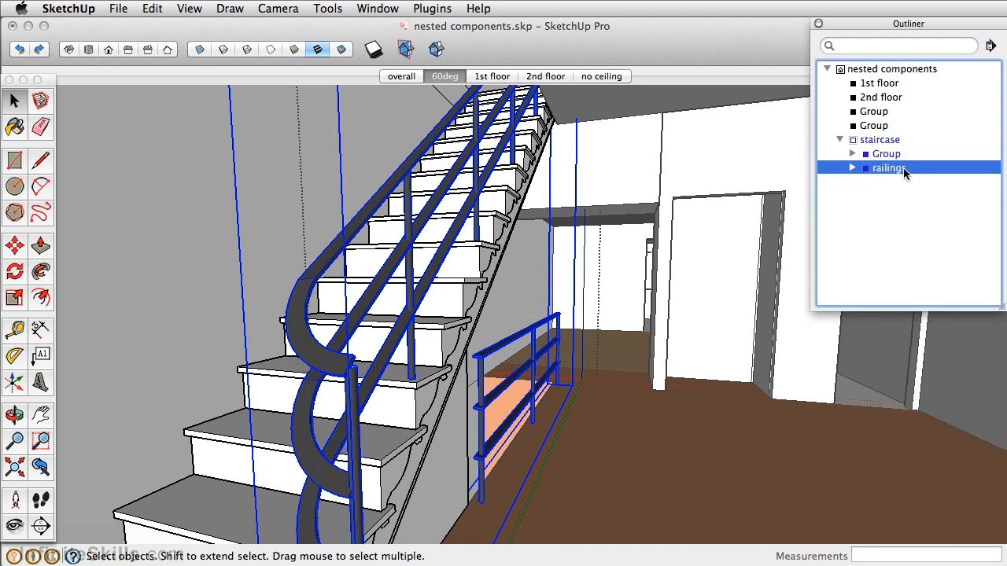
right_click(884, 154)
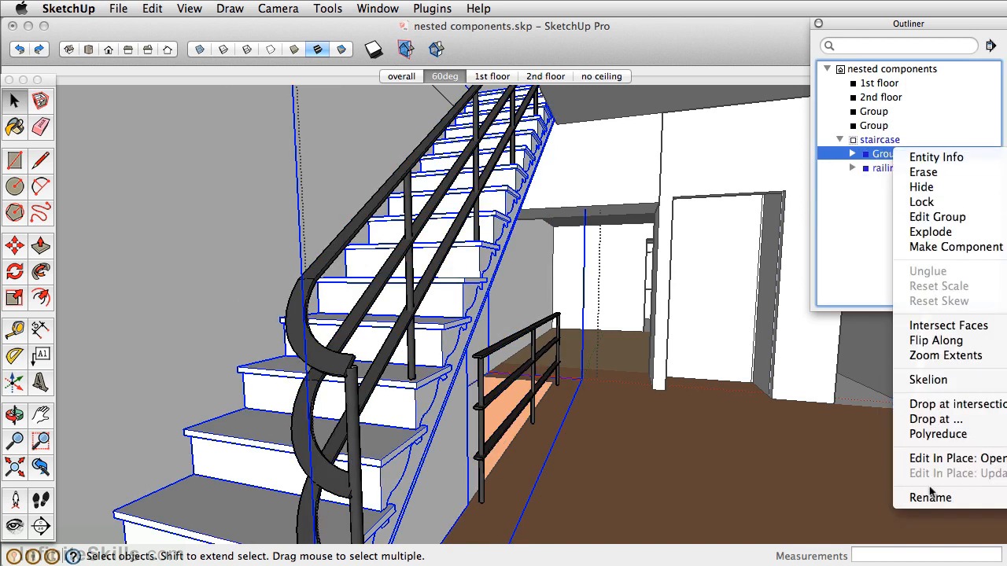
click(932, 497)
text(stairs)
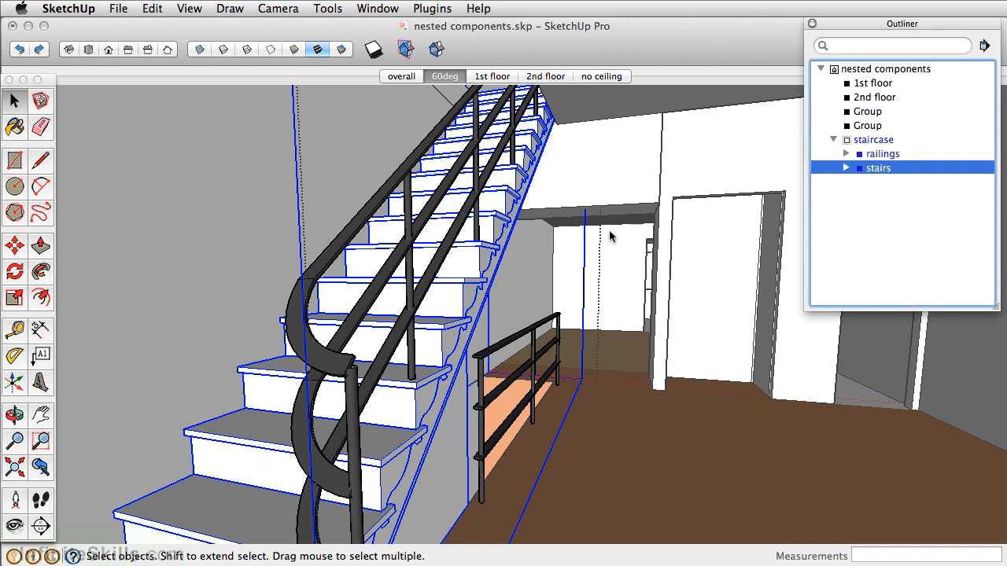
mouse_move(396, 285)
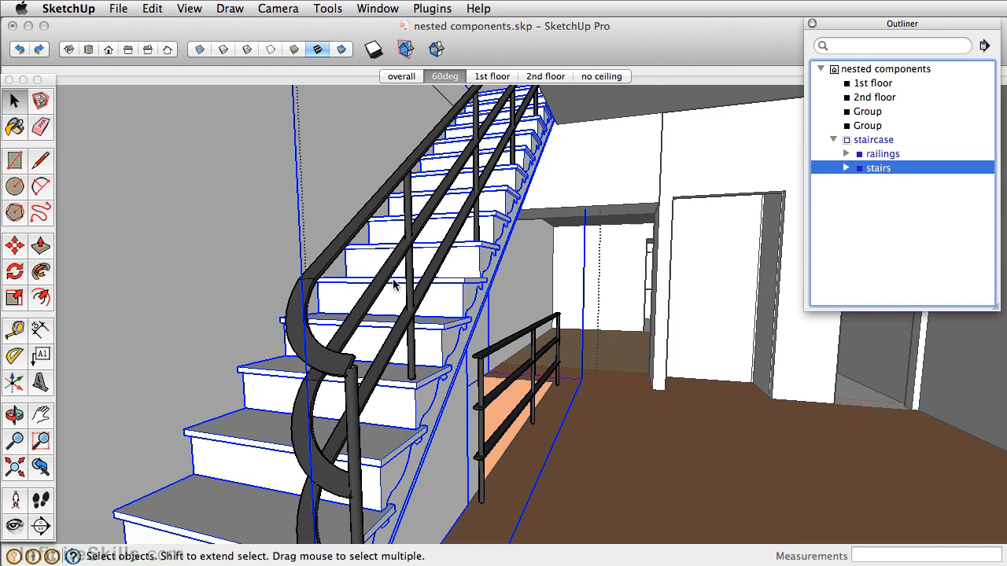
mouse_move(343, 242)
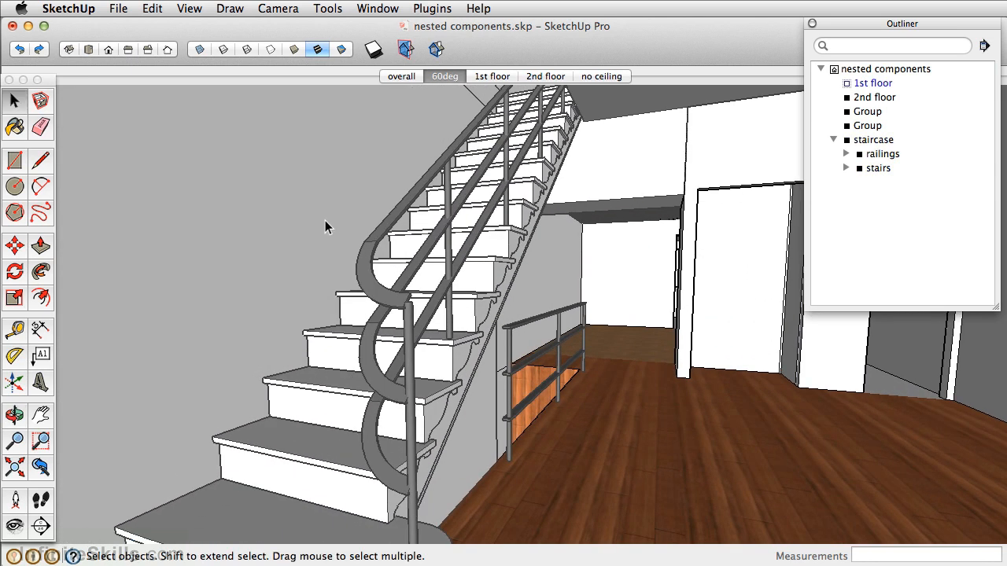
mouse_move(696, 233)
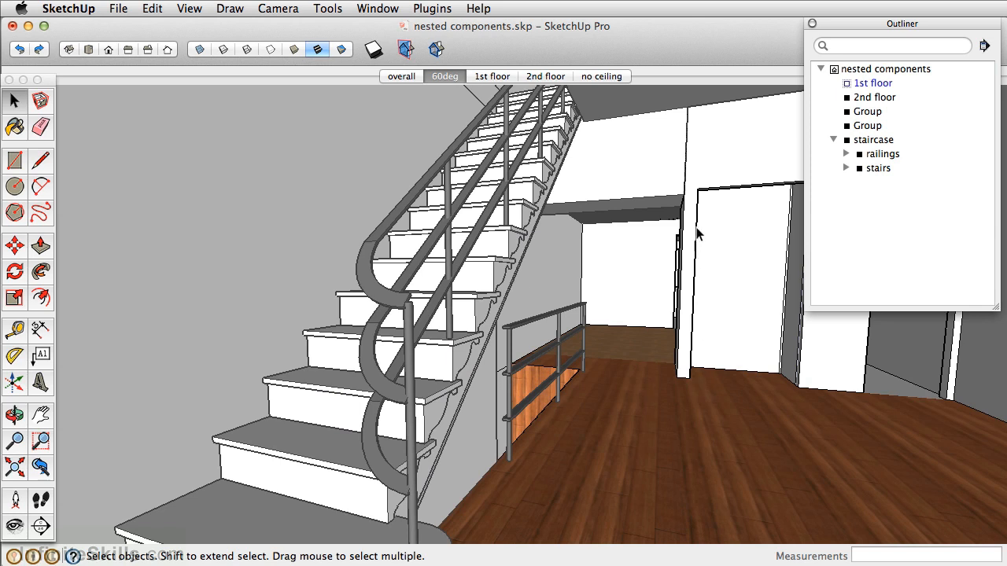
mouse_move(806, 394)
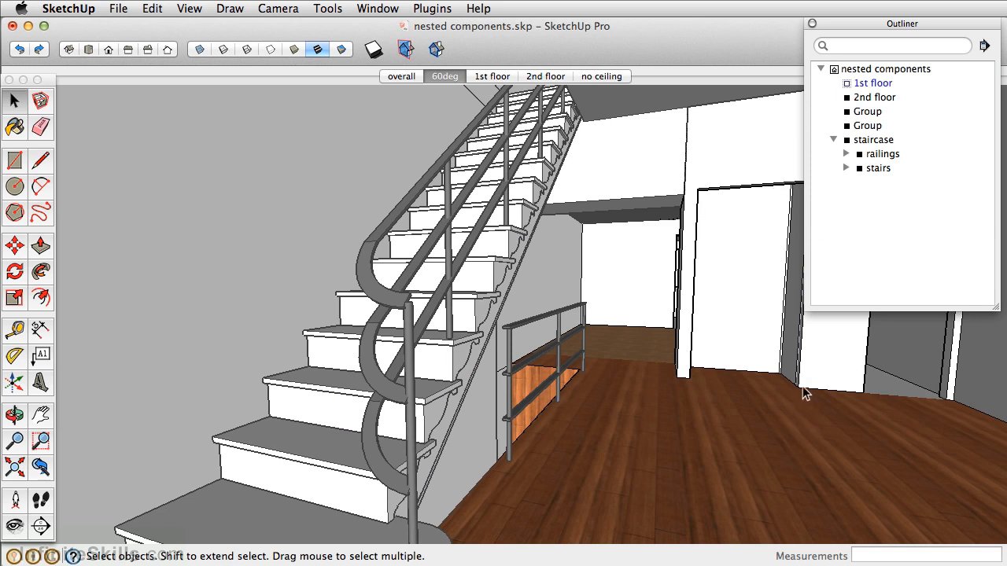